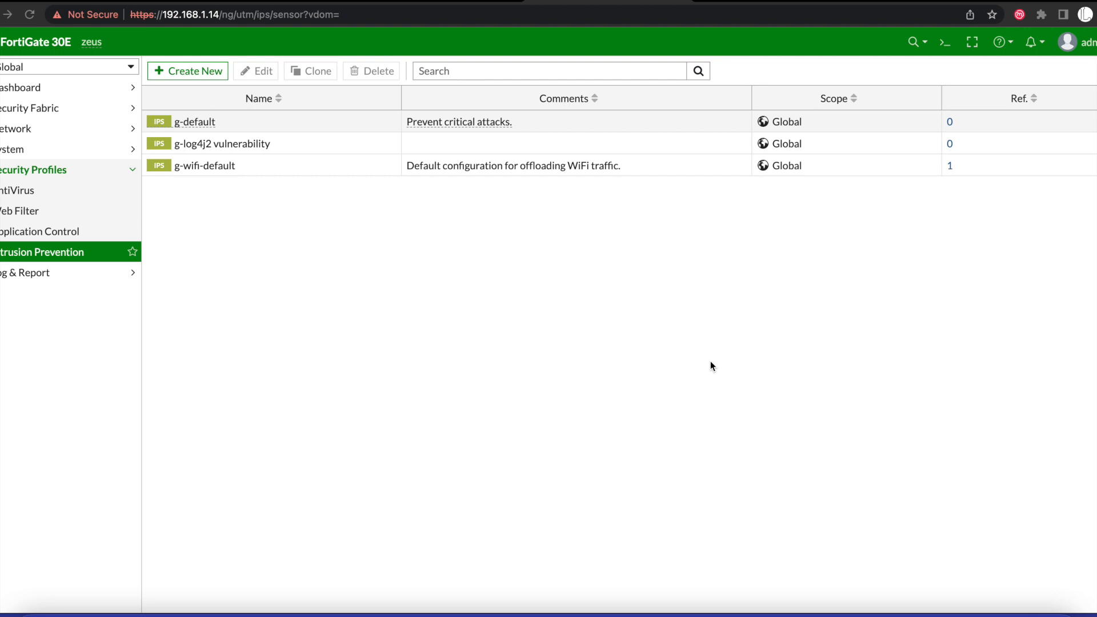
mouse_move(408, 185)
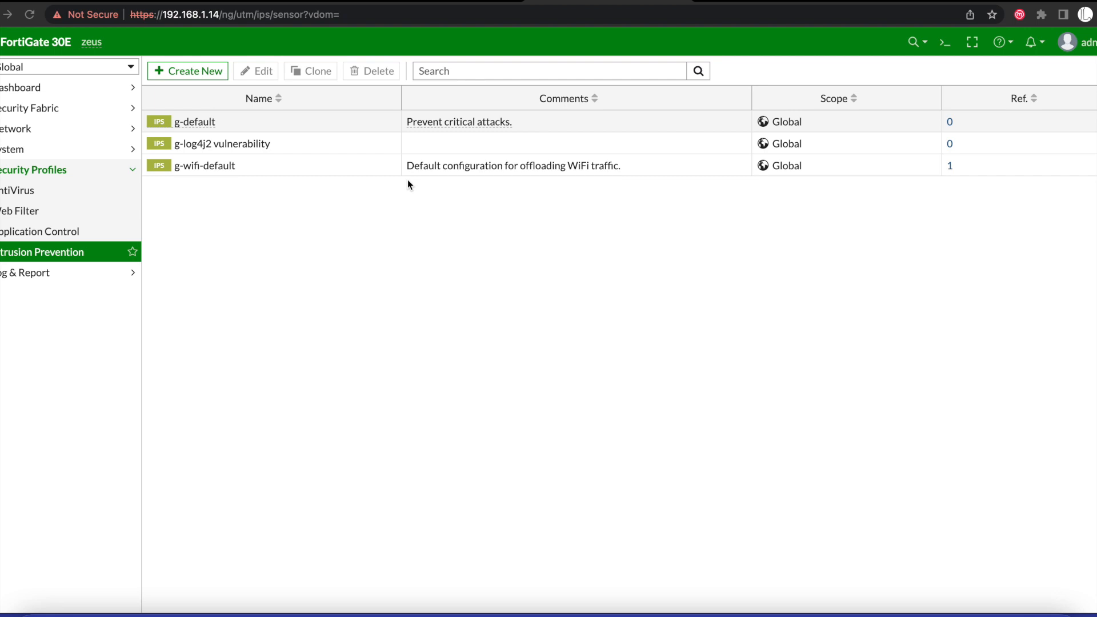
mouse_move(87, 256)
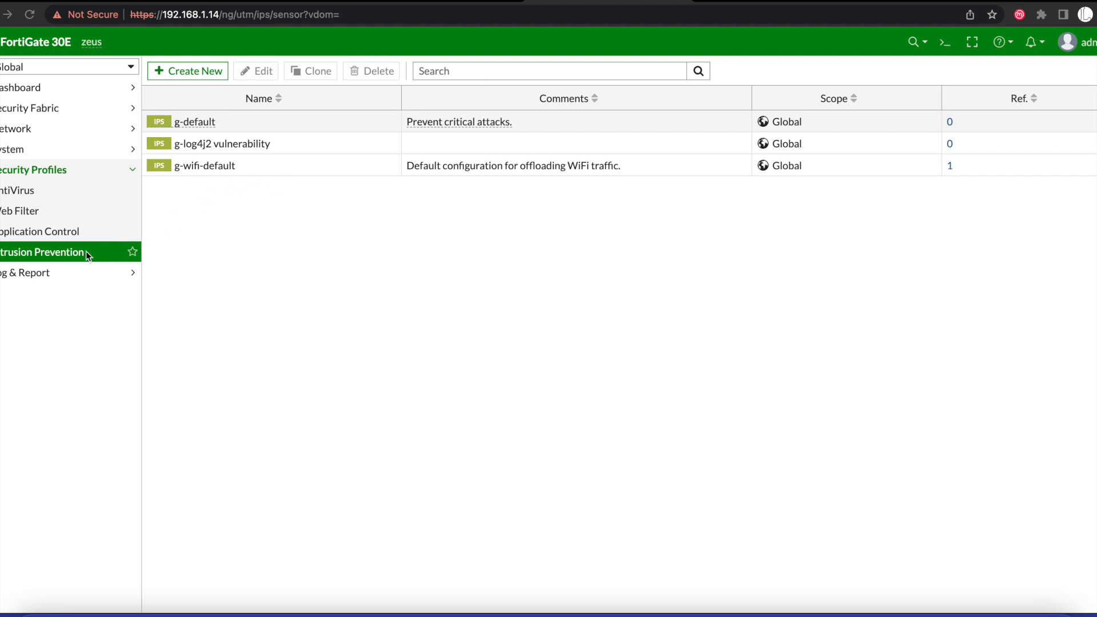
mouse_move(105, 225)
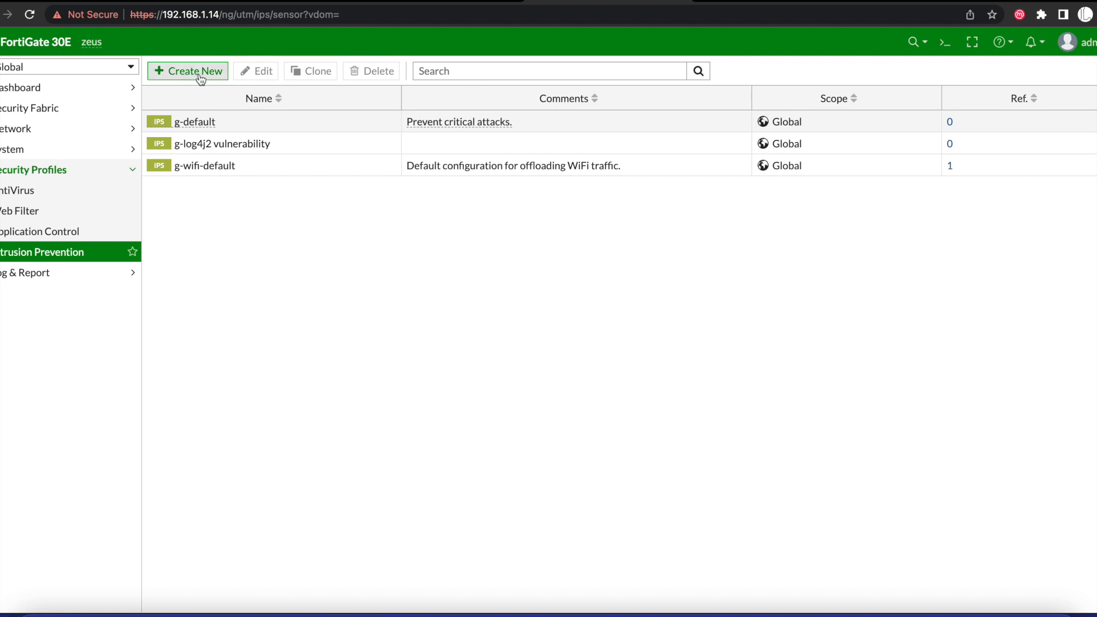
Create a new IPS sensor named 'g-log4j Apache Vulnerability'.
click(222, 143)
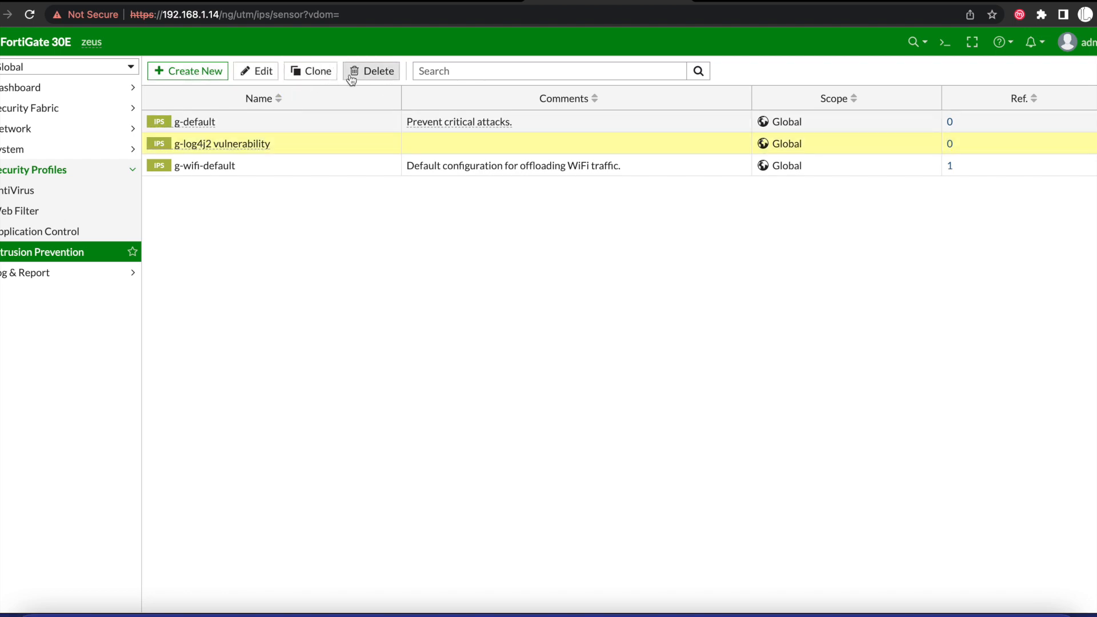
click(371, 71)
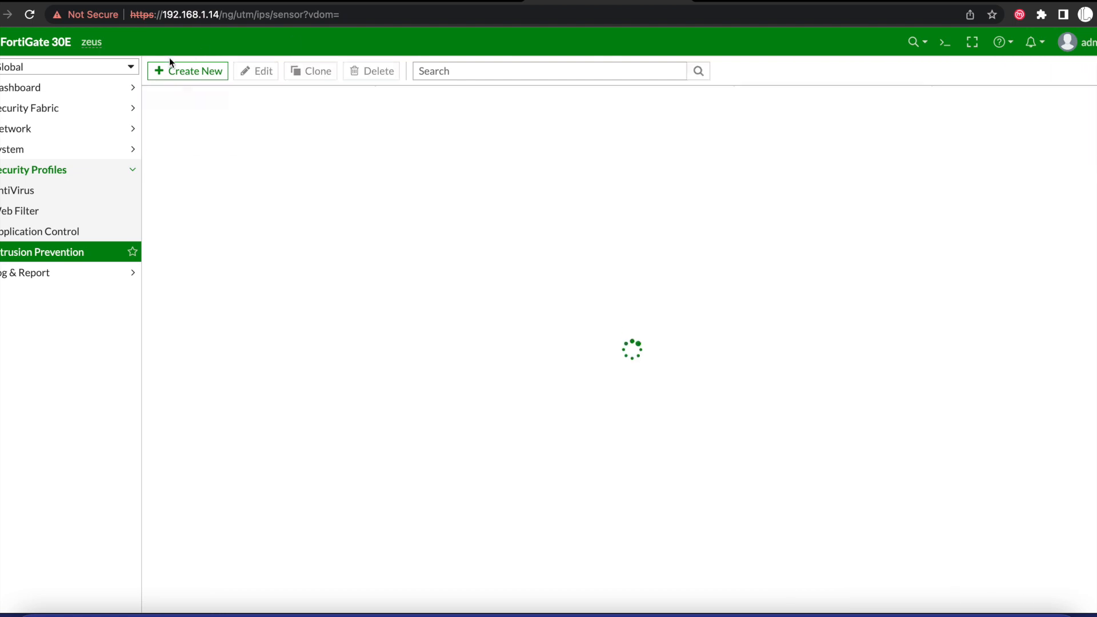
click(186, 71)
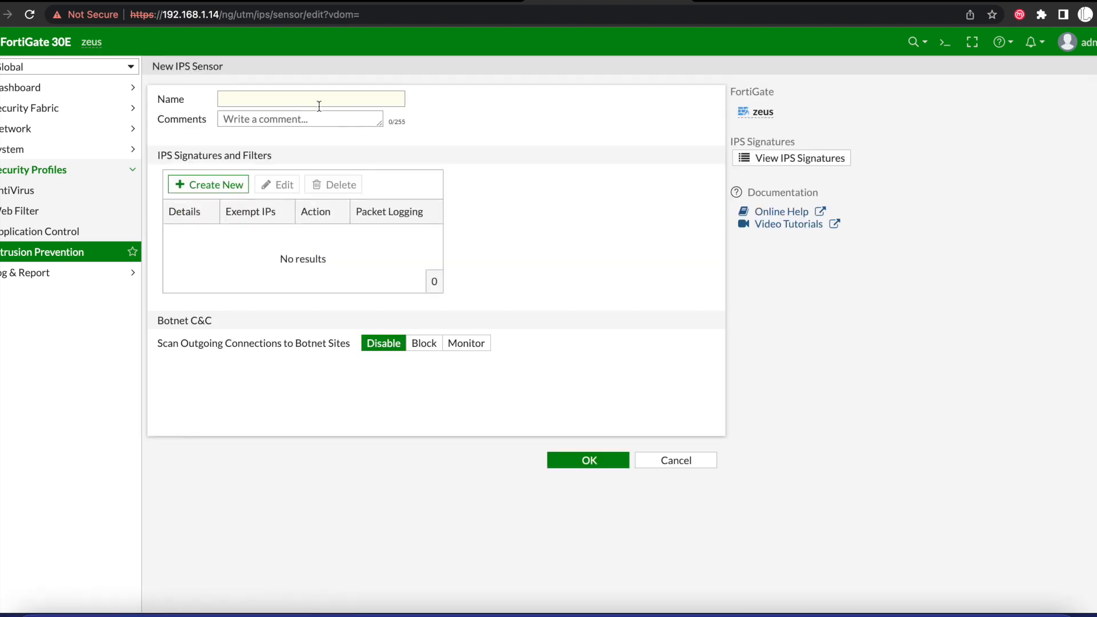
text(log)
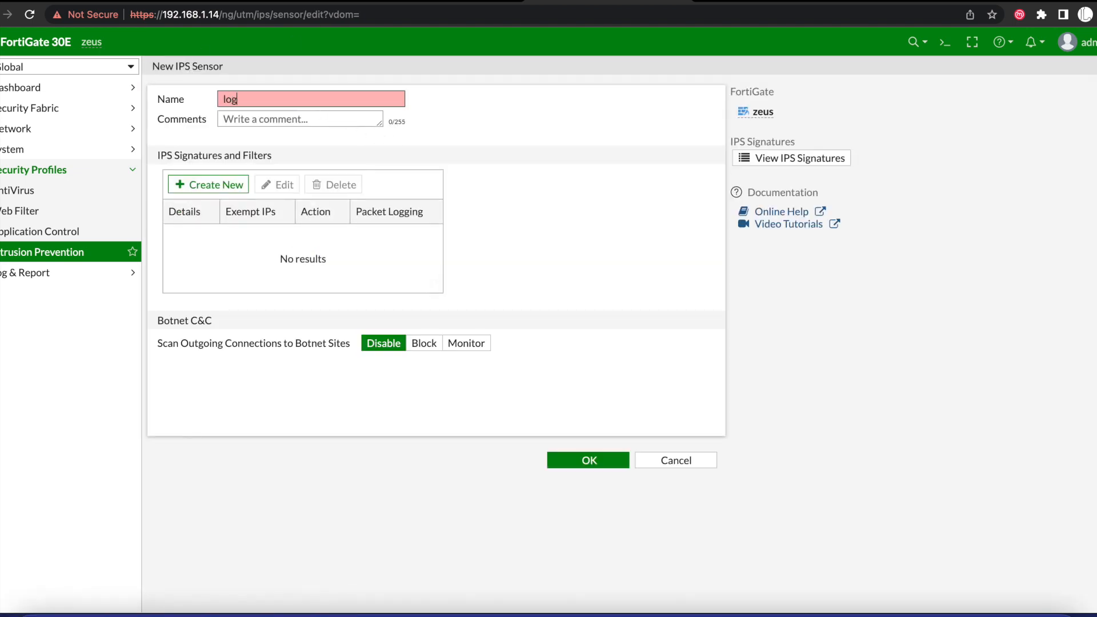
text(g-l)
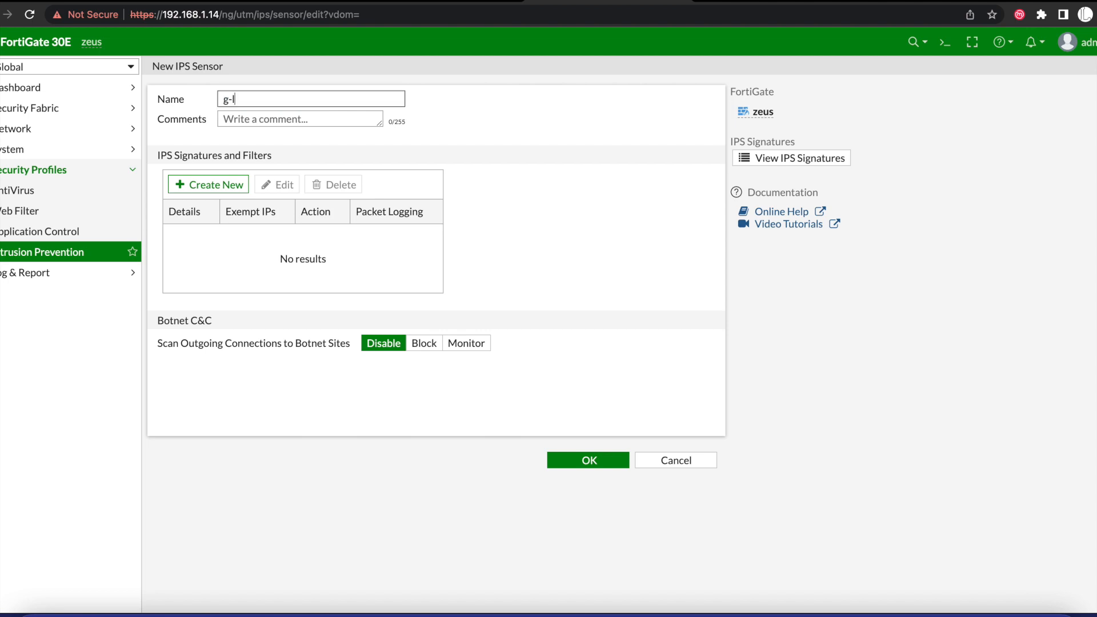
text(og4)
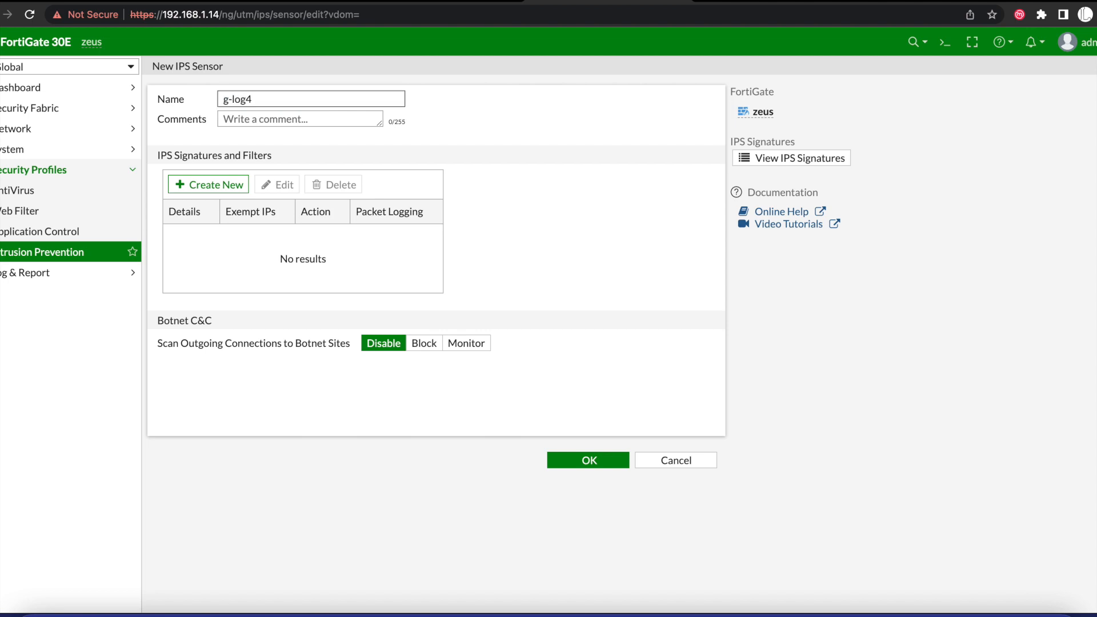
text(j)
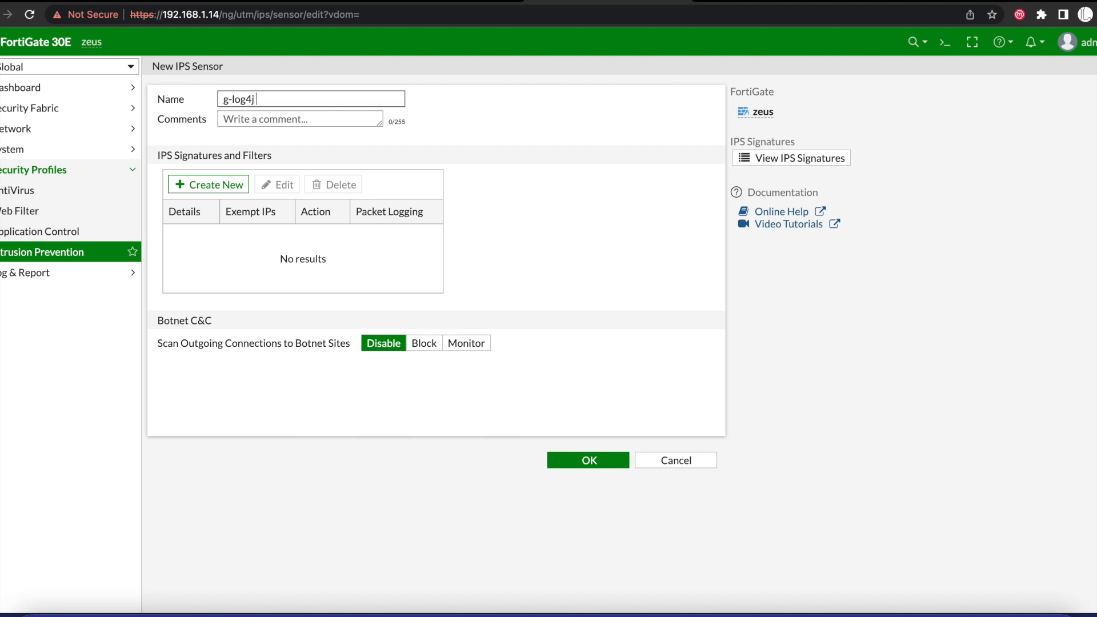
text(Apache V)
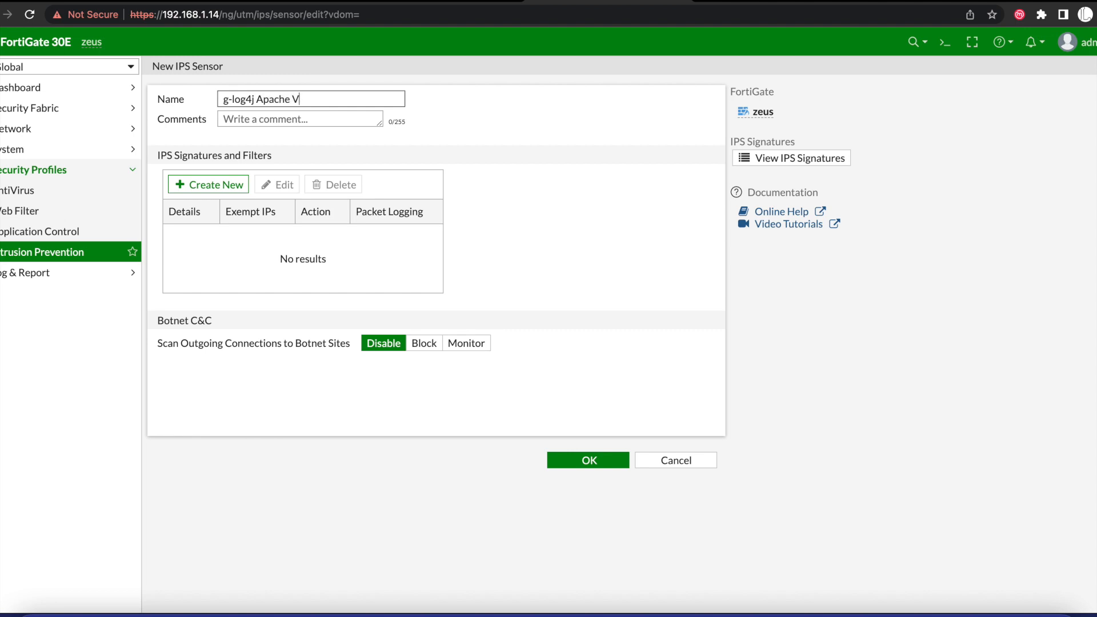
text(ulnerability)
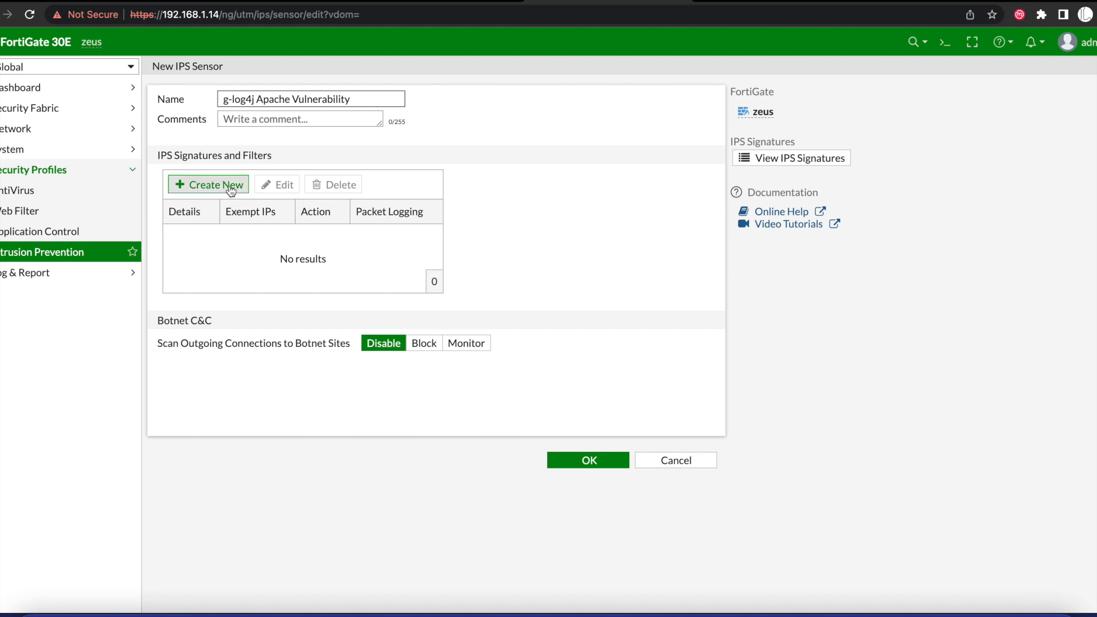
click(208, 185)
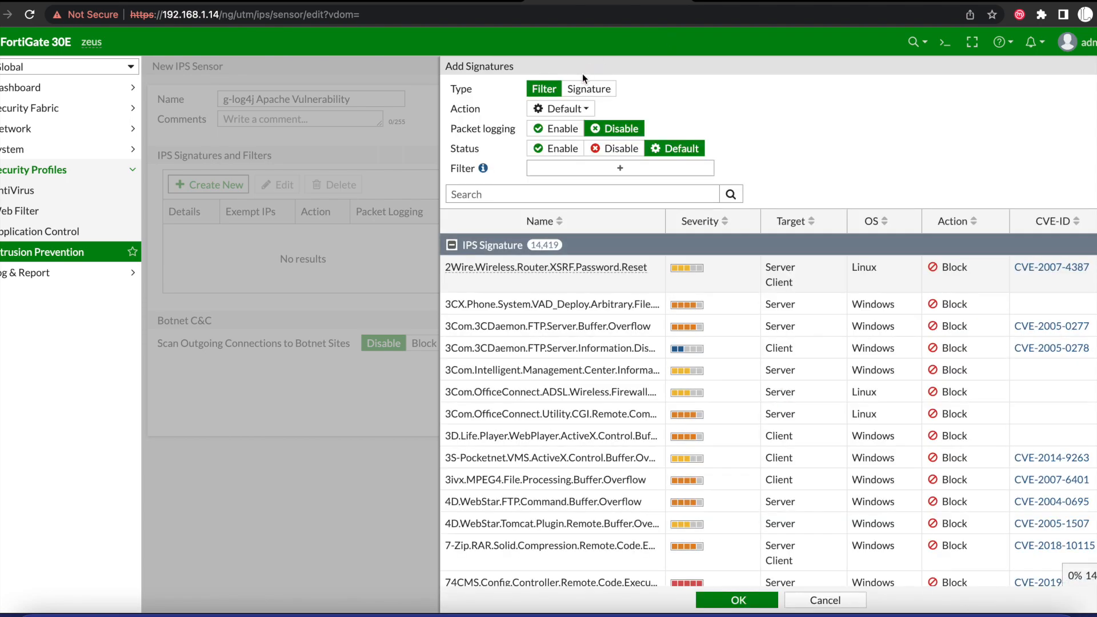
Search signatures for 'log4' and select both Apache.Log4j SocketServer and Error.Log signatures.
click(588, 89)
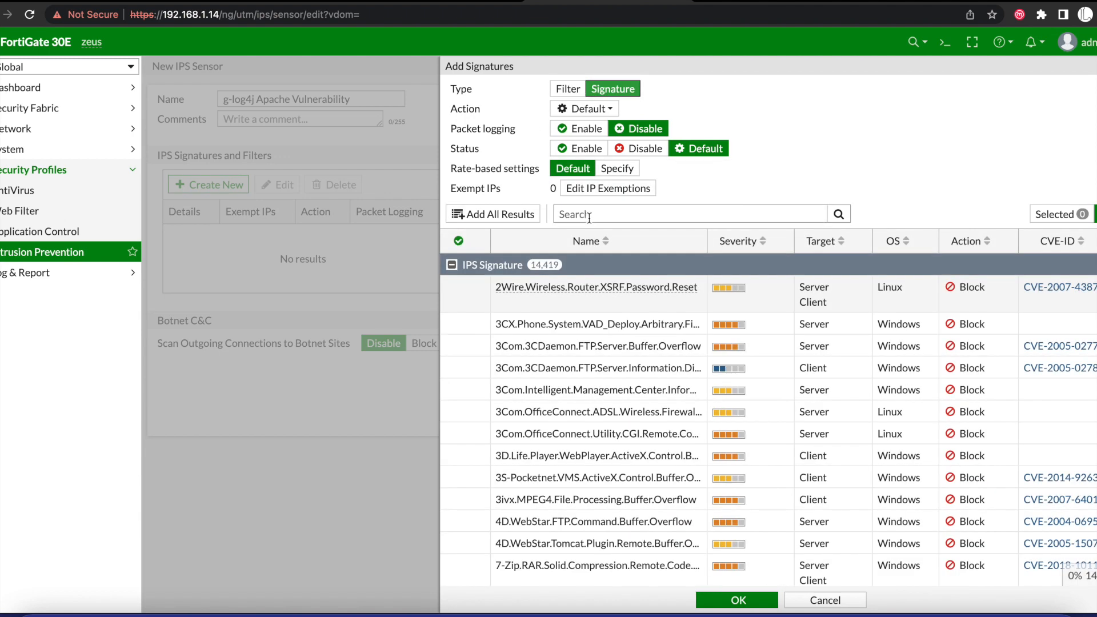
text(log4)
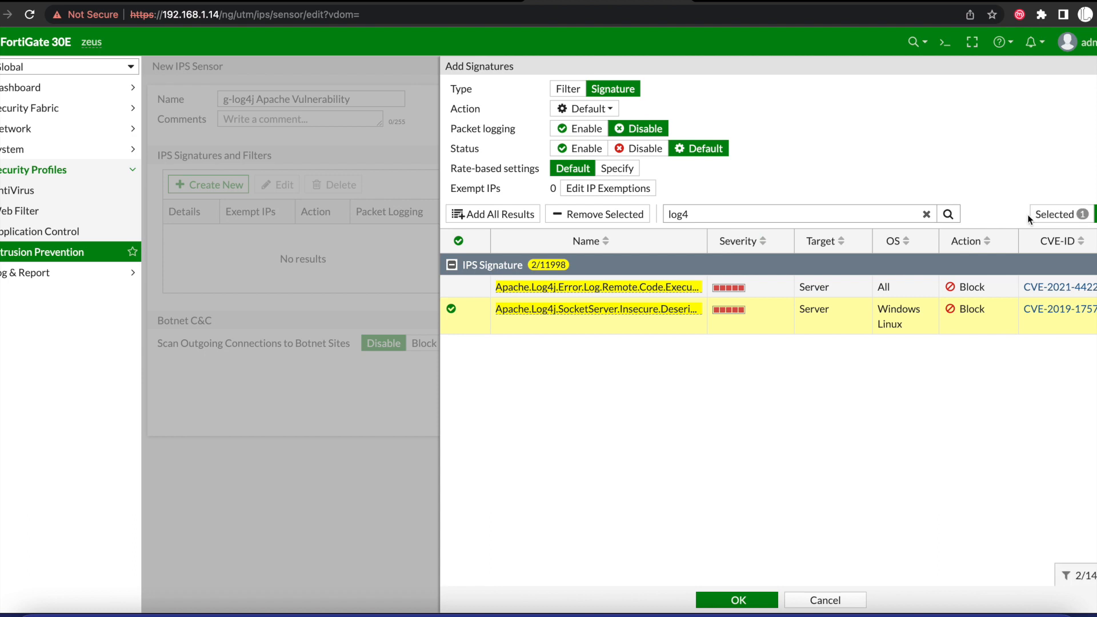
click(1056, 214)
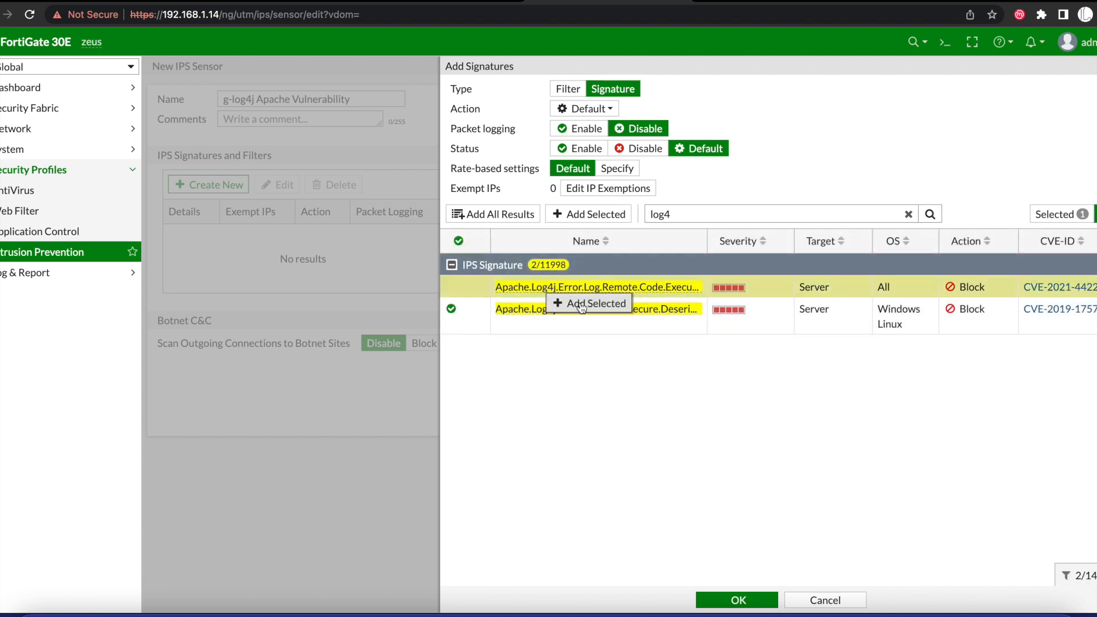
click(588, 303)
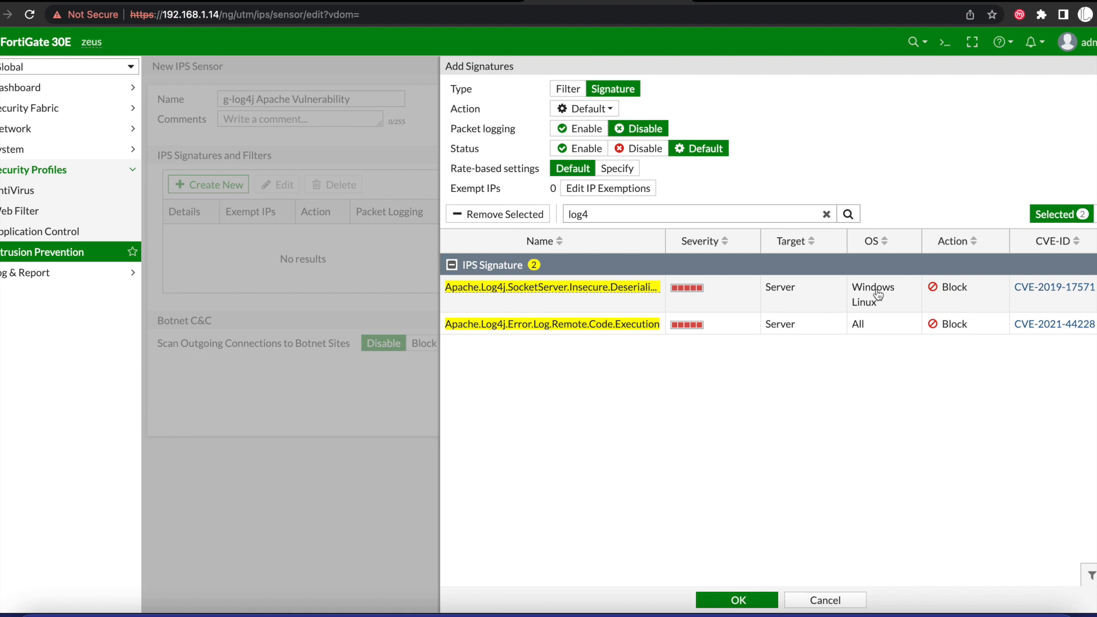
mouse_move(761, 284)
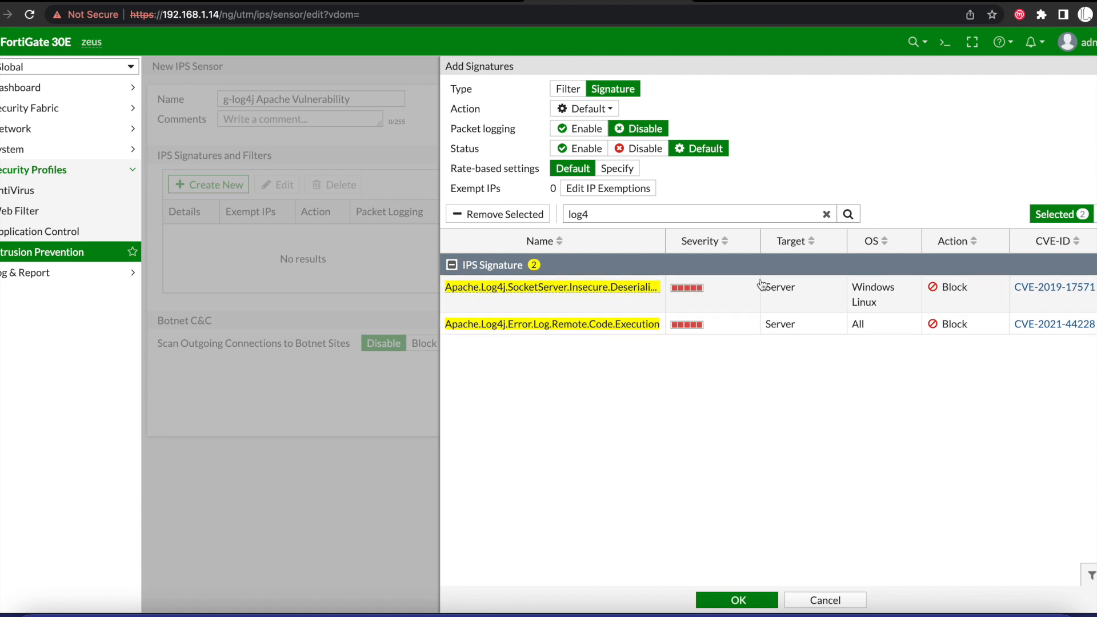
mouse_move(767, 254)
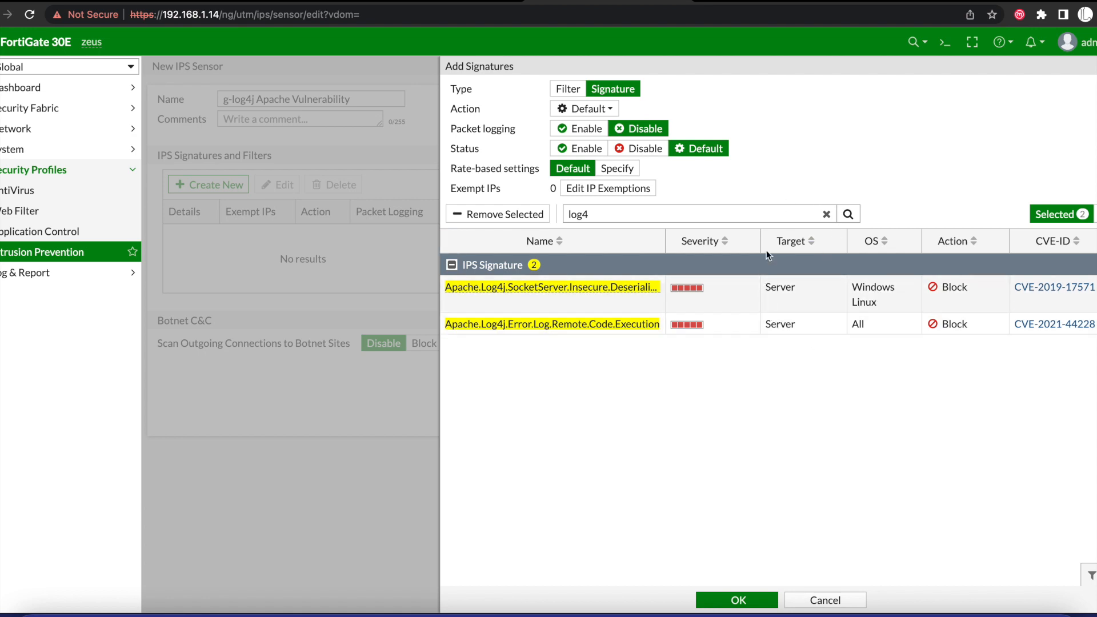
mouse_move(879, 306)
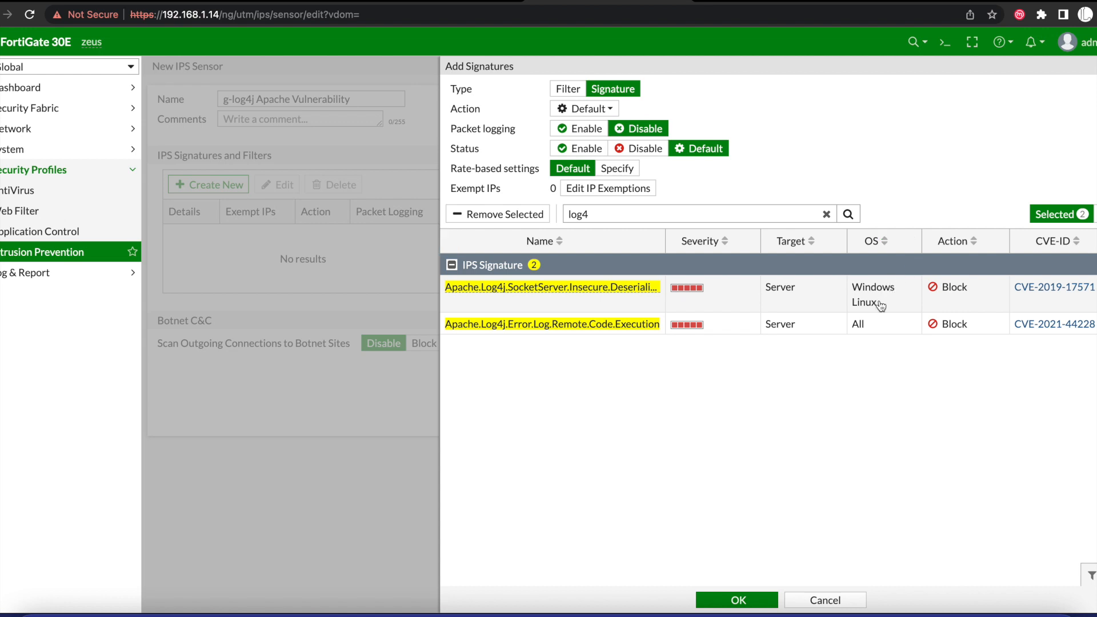
mouse_move(875, 307)
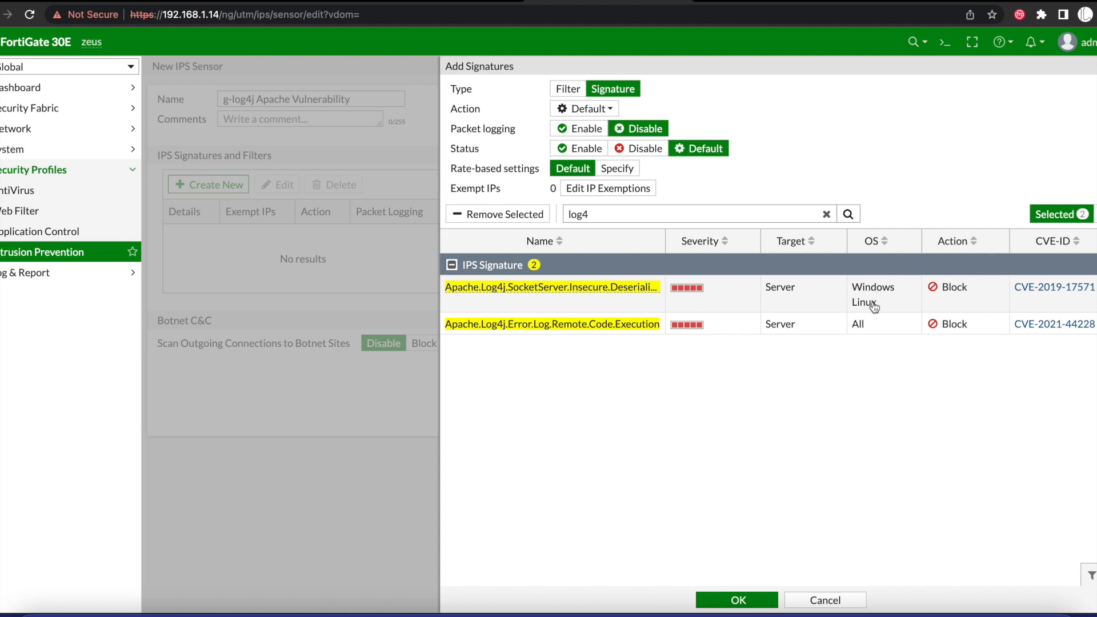
mouse_move(869, 330)
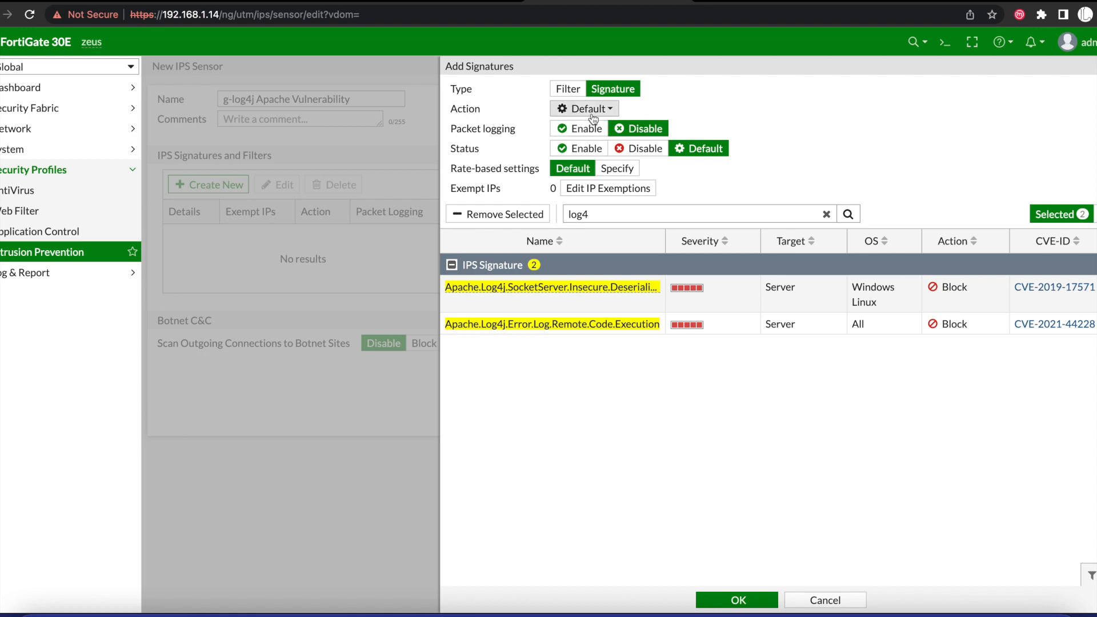
Set the two Log4j signatures' action to Block with packet logging enabled.
click(584, 109)
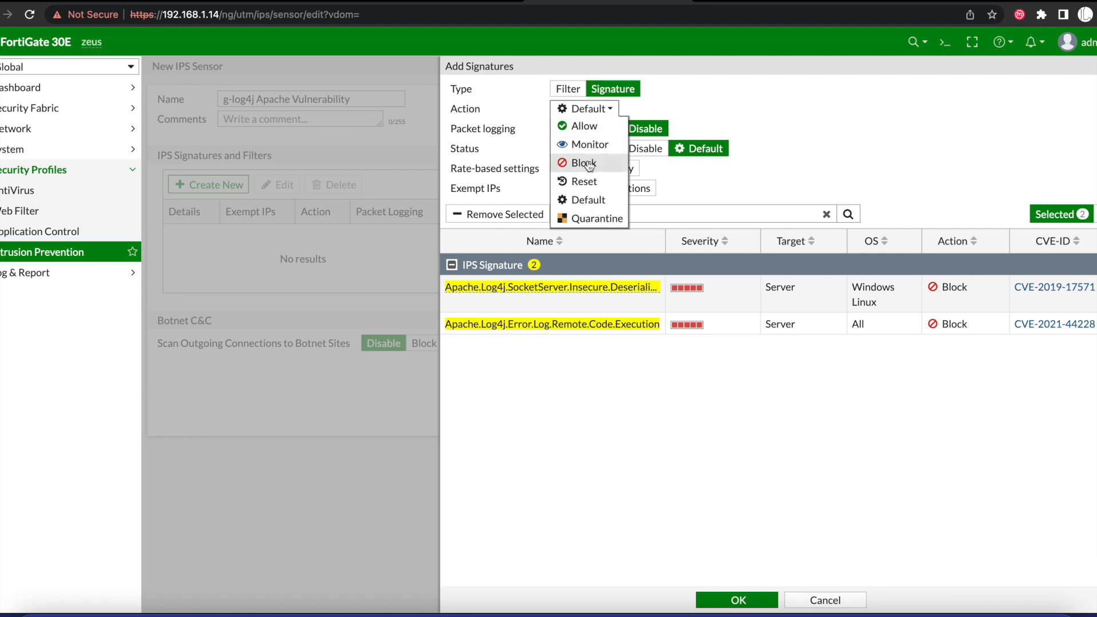
click(583, 163)
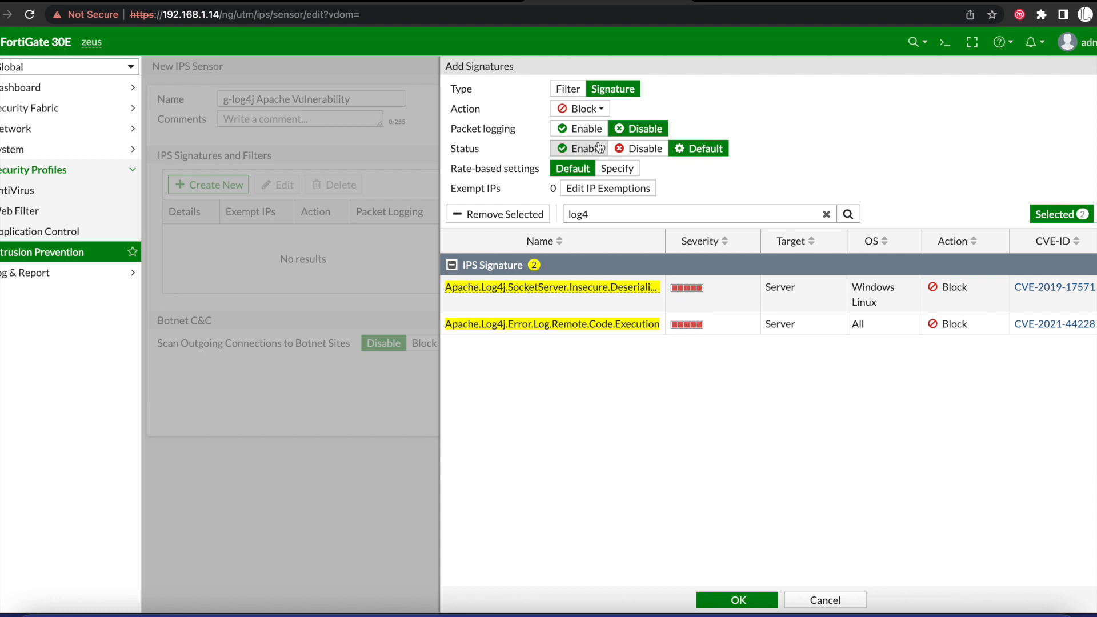
click(578, 129)
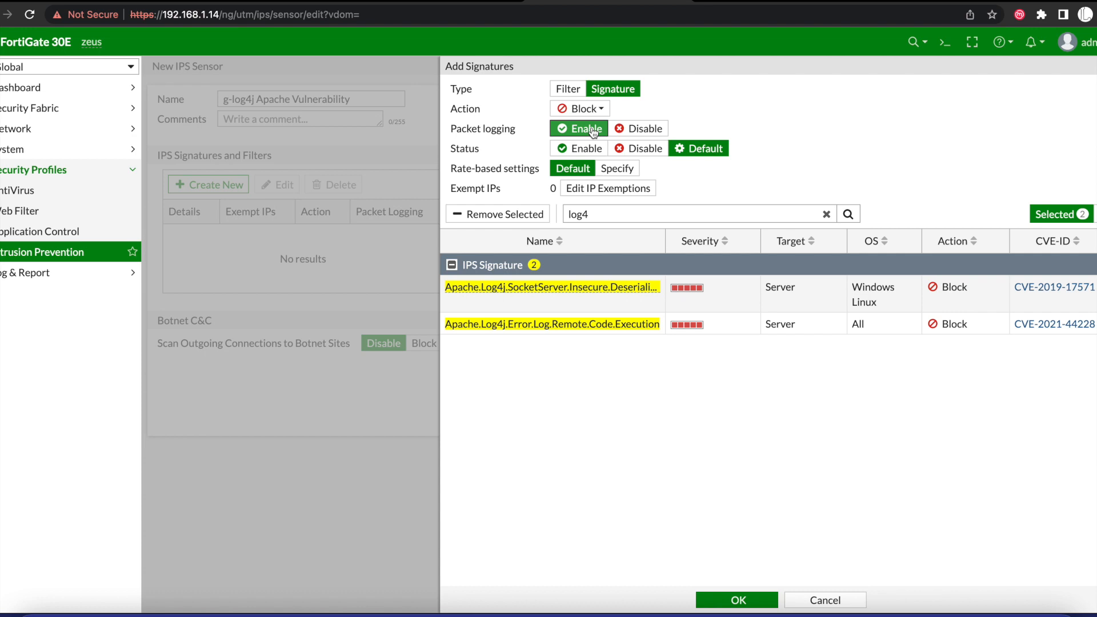
mouse_move(498, 215)
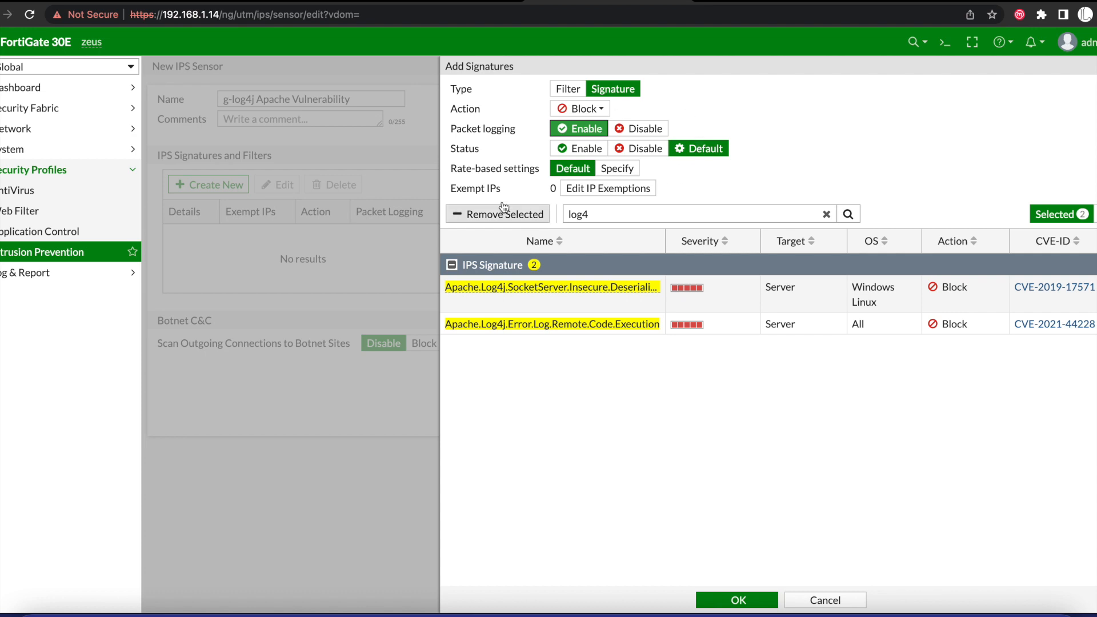
mouse_move(828, 570)
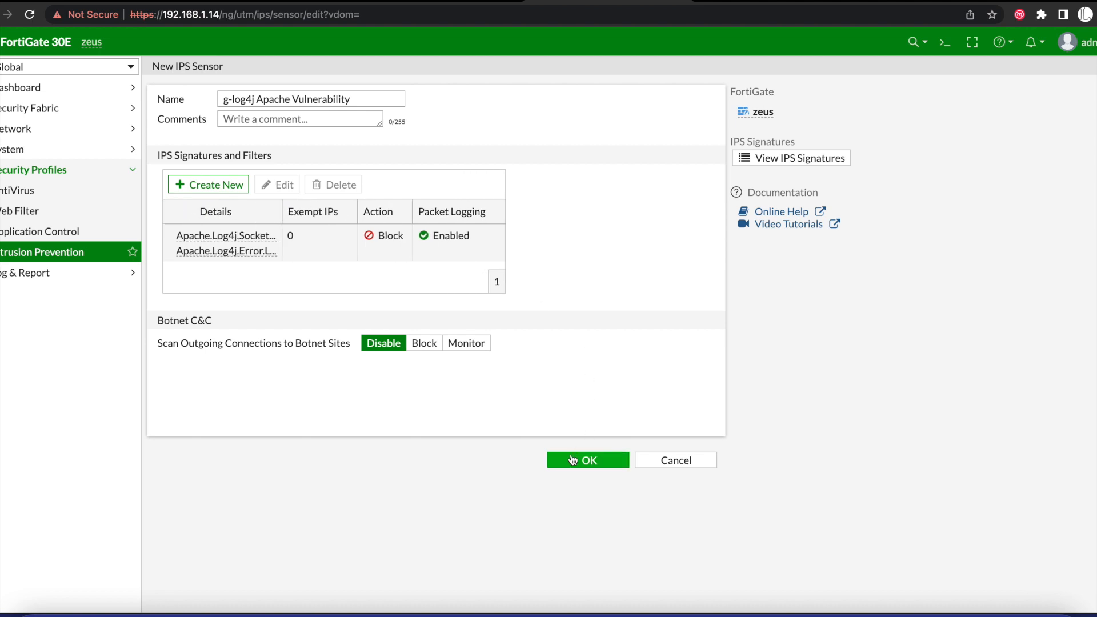
mouse_move(406, 458)
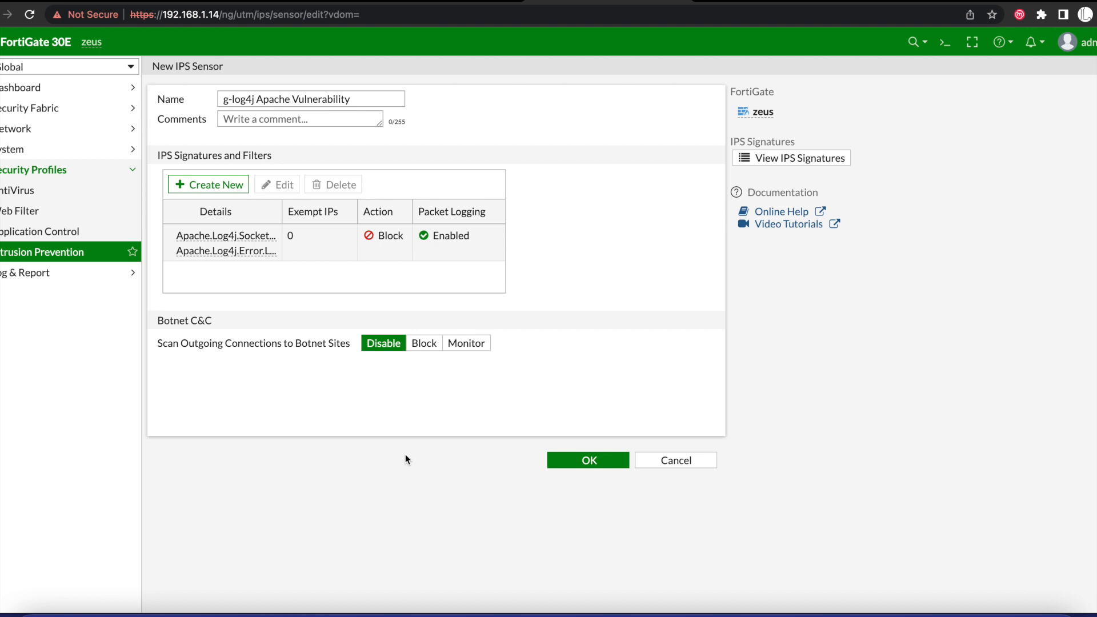
Save the 'g-log4j Apache Vulnerability' IPS sensor to the sensor list.
click(587, 460)
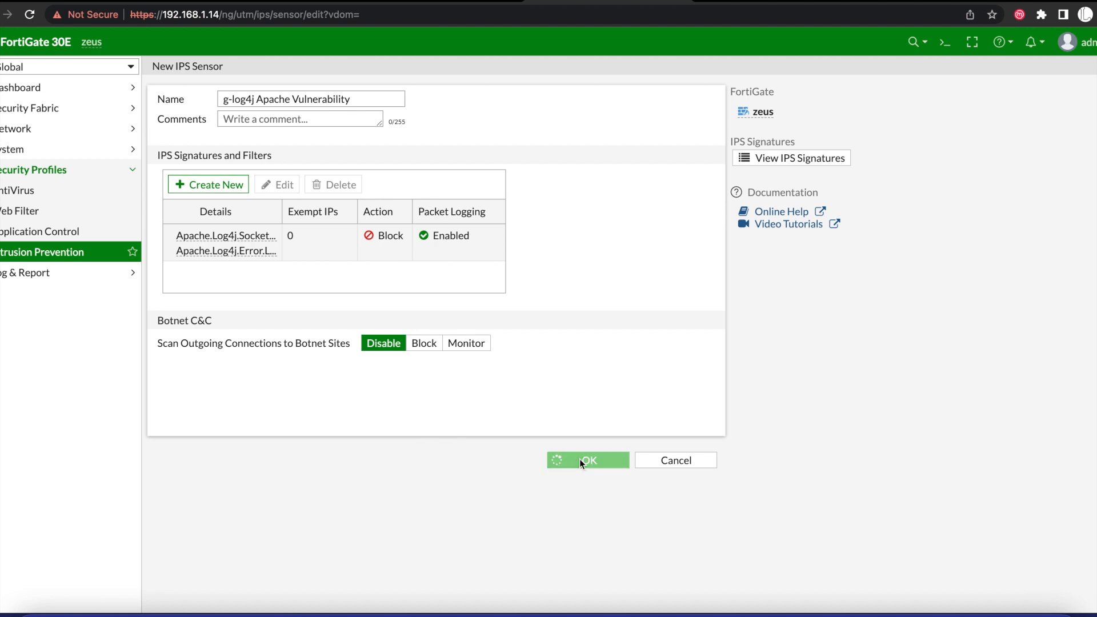
click(588, 460)
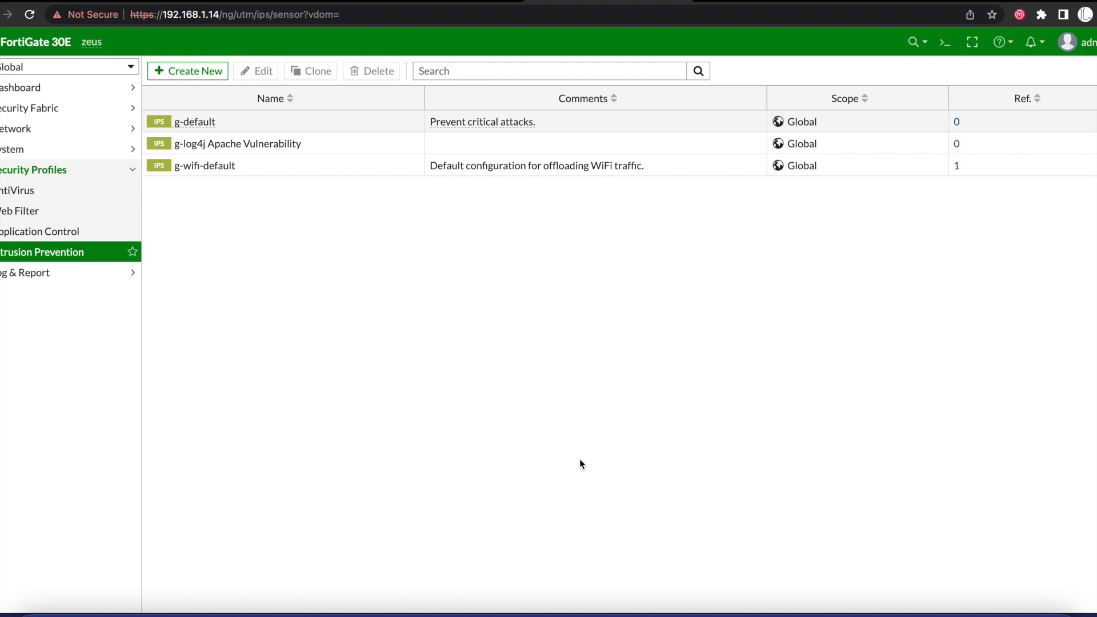
mouse_move(633, 358)
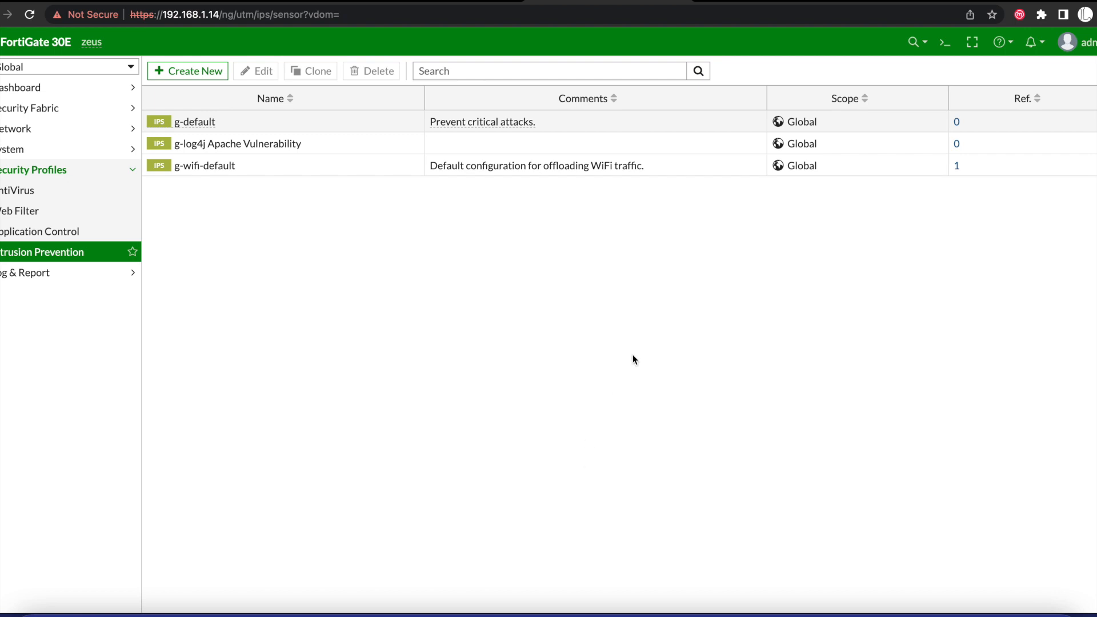
mouse_move(92, 72)
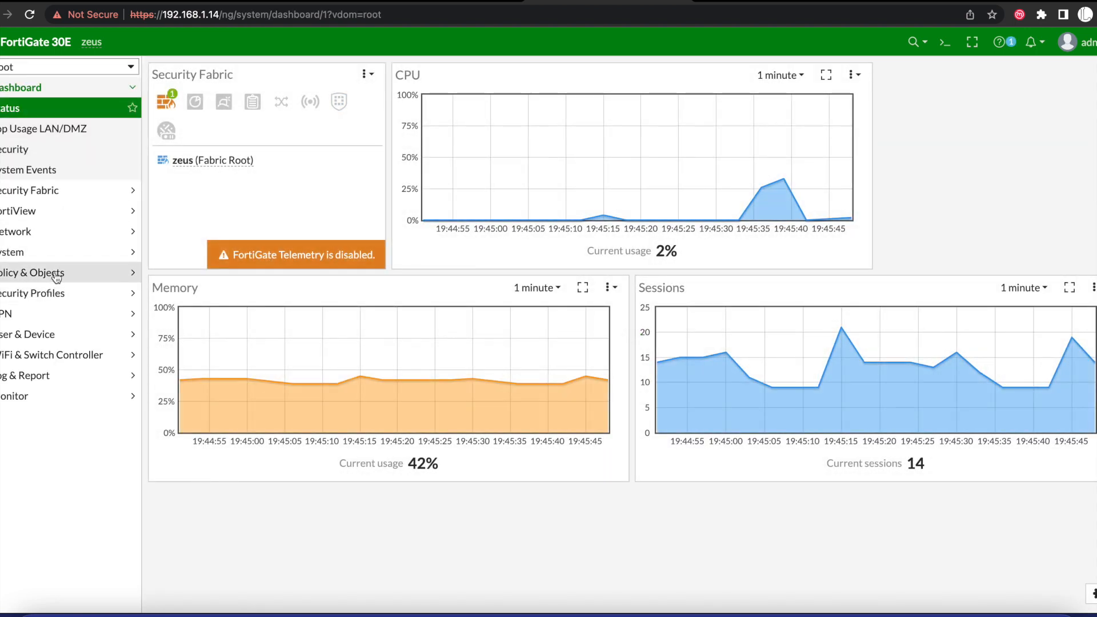
Bring up policy NET's edit form and scroll to Security Profiles.
click(32, 271)
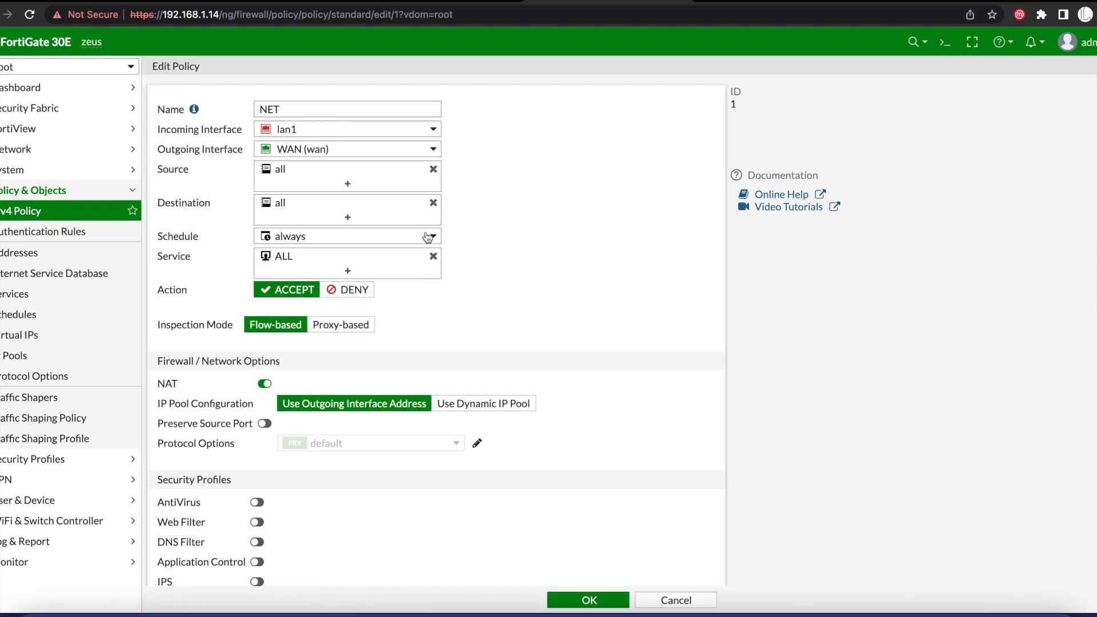
scroll(down, 3)
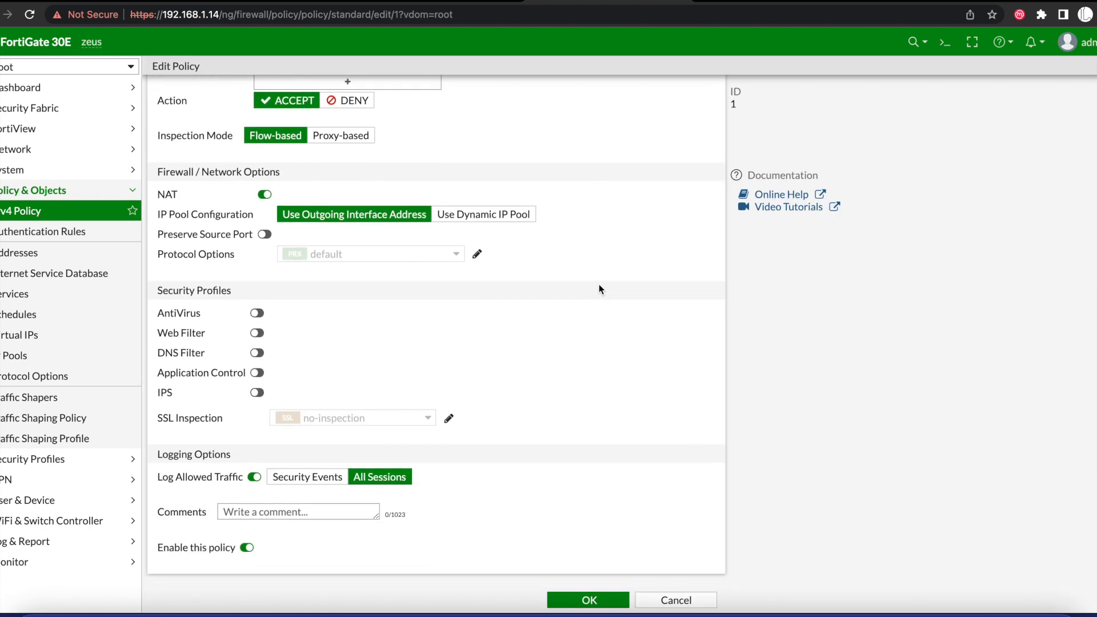
mouse_move(329, 395)
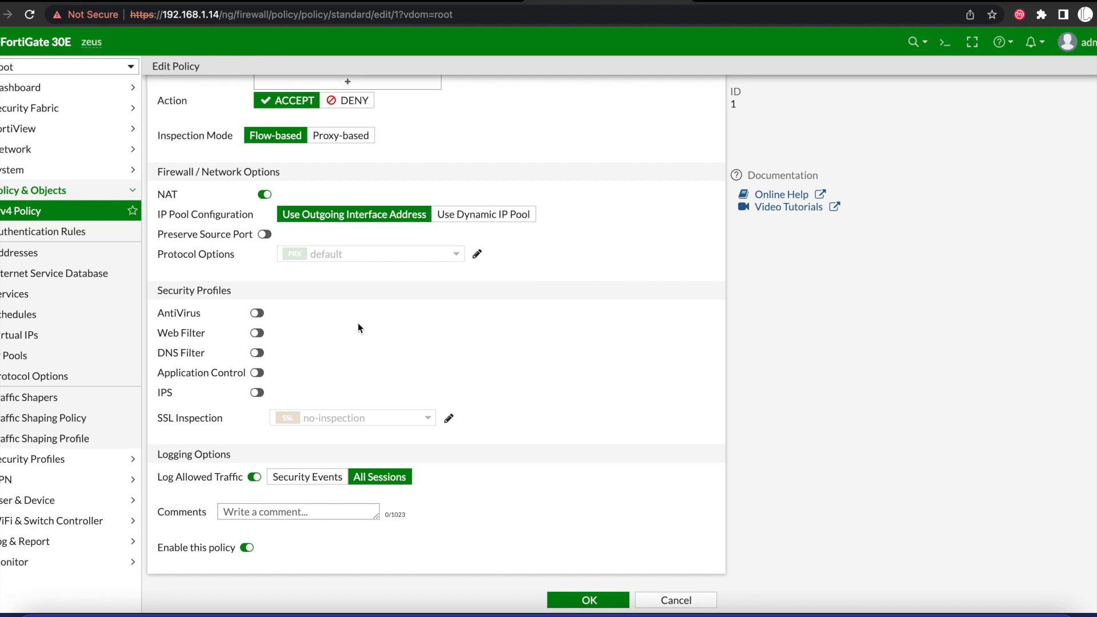
mouse_move(529, 269)
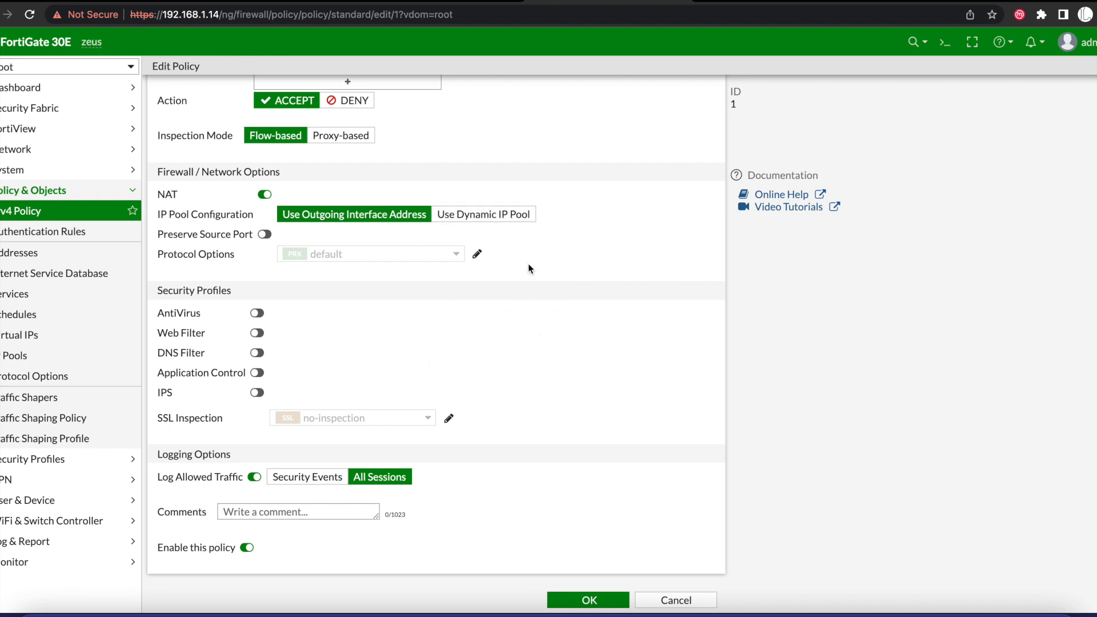
mouse_move(256, 418)
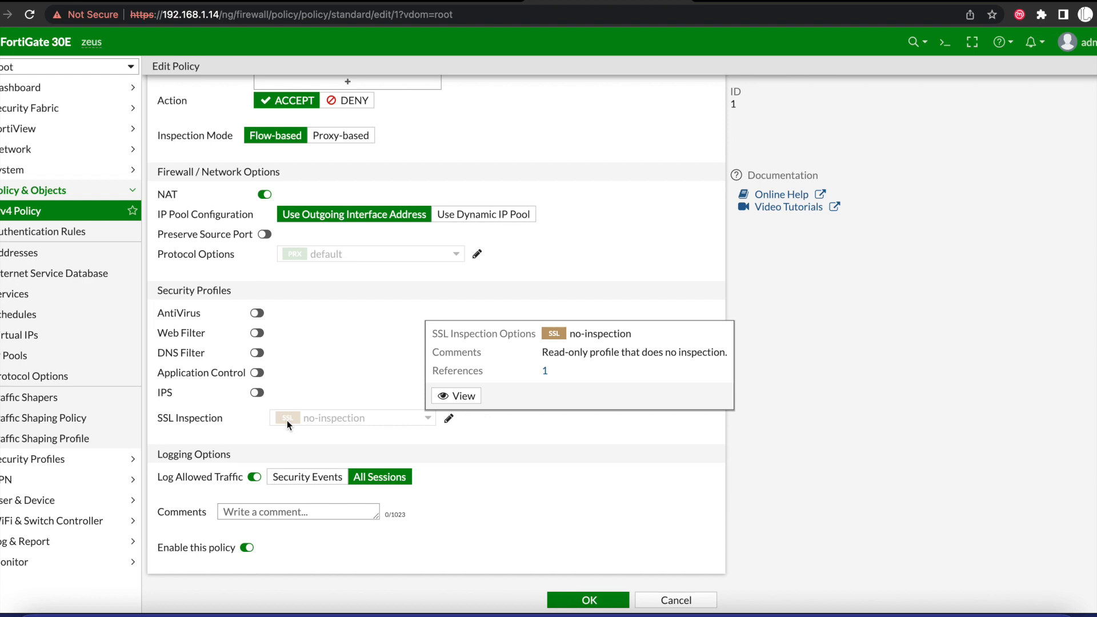
mouse_move(144, 252)
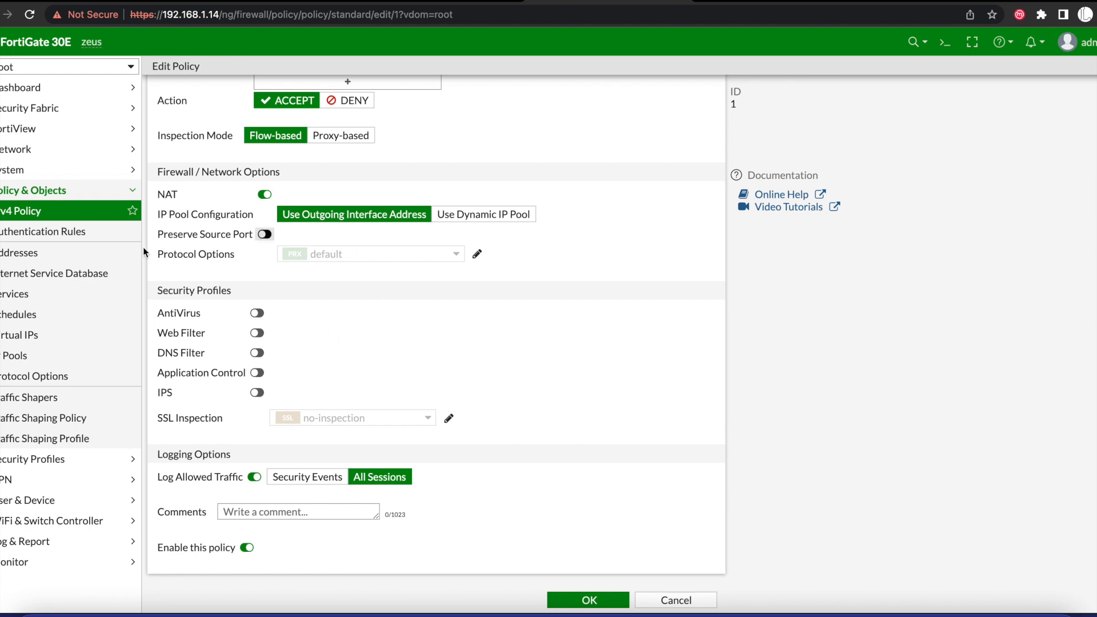